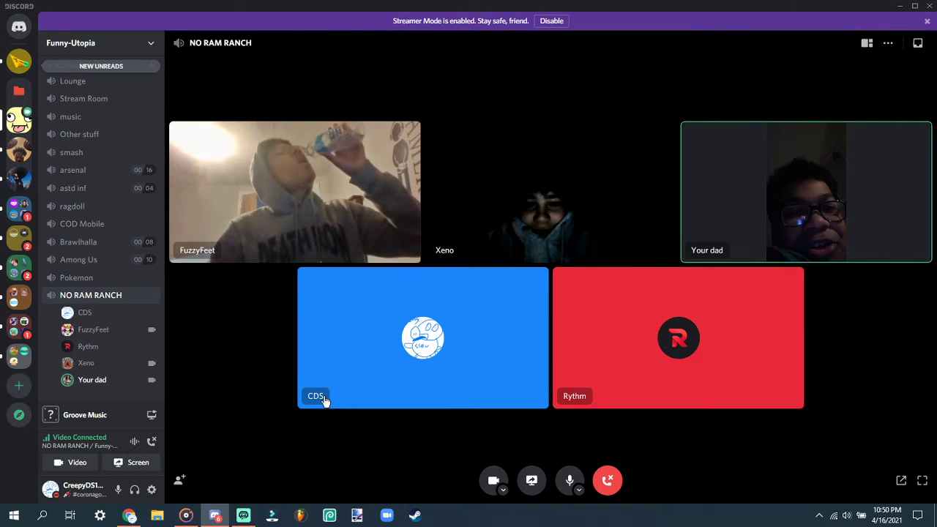
# - Switch from the Discord video call to the Streamlabs OBS window via the taskbar
pyautogui.click(243, 516)
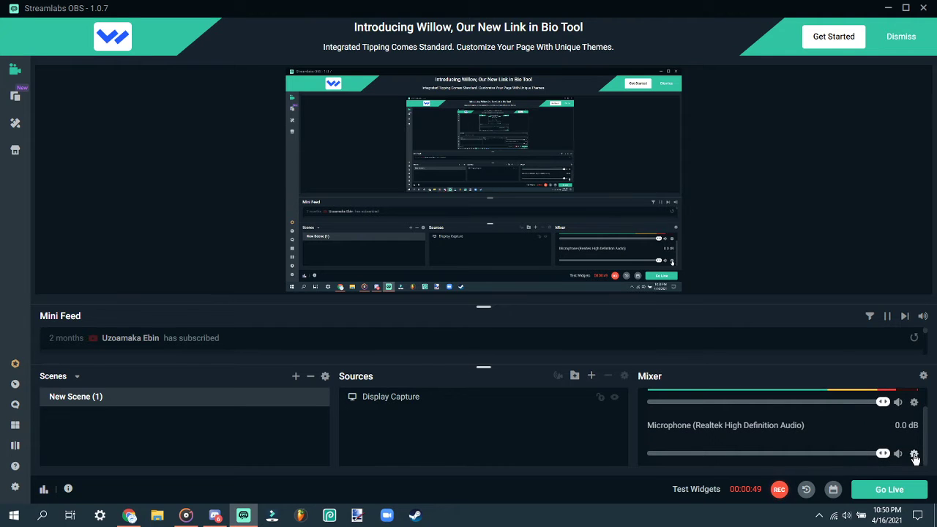
pyautogui.click(914, 454)
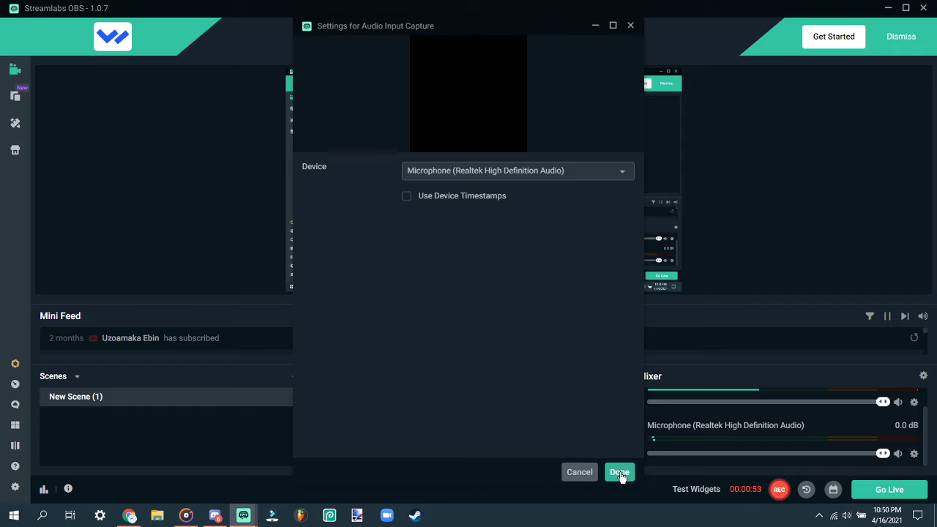
pyautogui.click(619, 472)
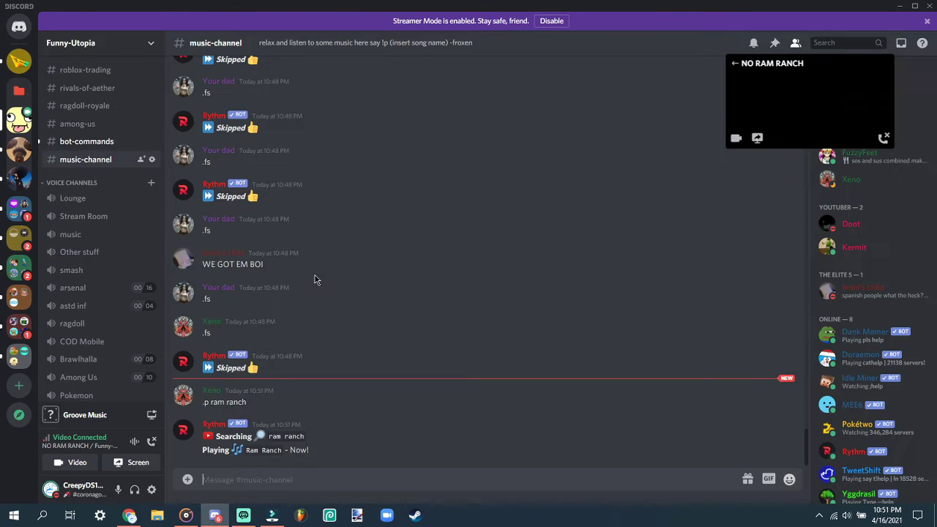
# - Queue 'Ram Ranch 7' in Rythm with a .p request
pyautogui.write('.p')
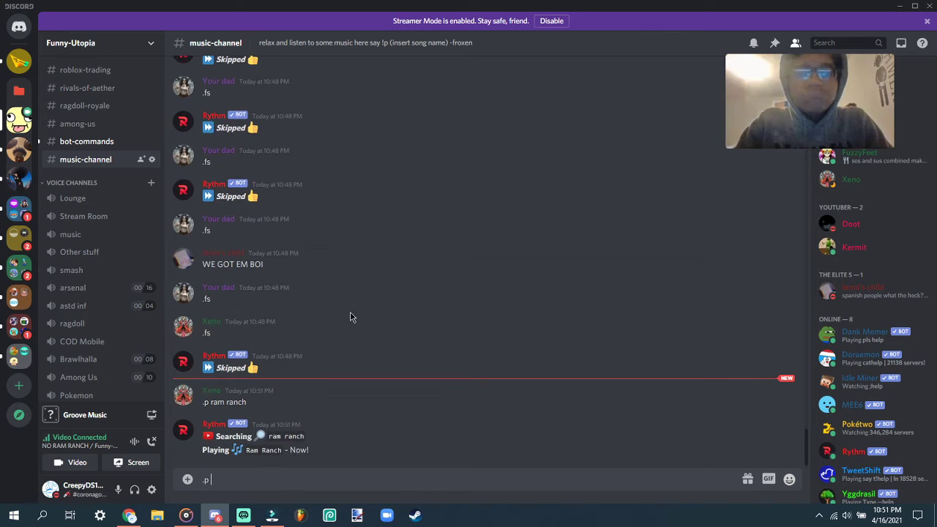
pyautogui.write('ram ranch 7')
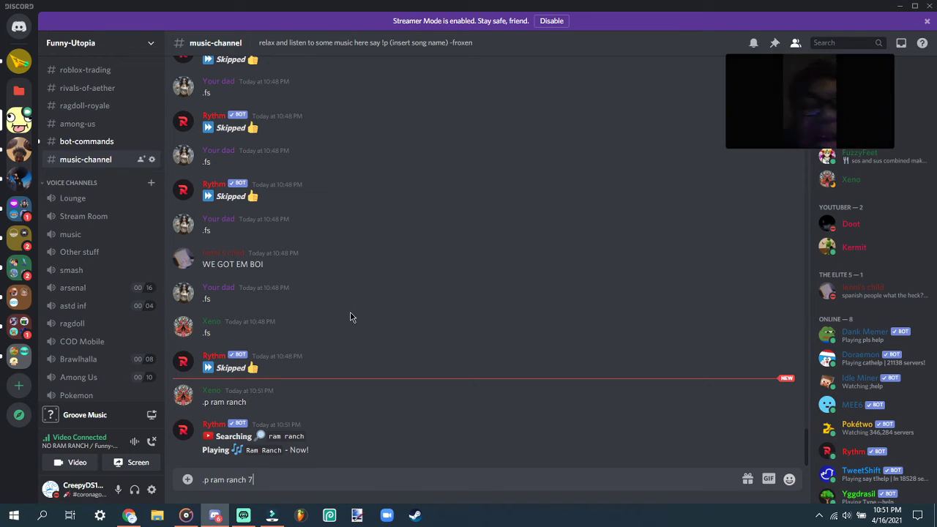
pyautogui.press('enter')
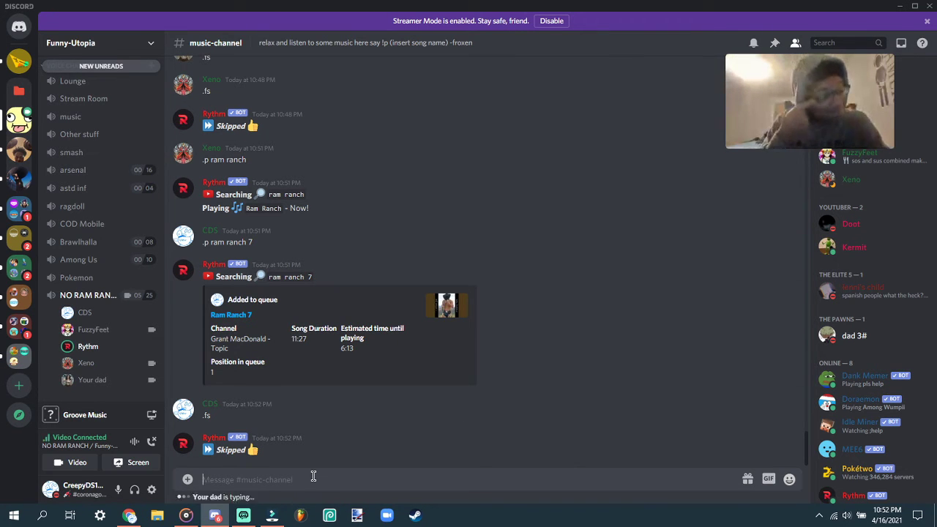
# - Send a second .p song request to Rythm
pyautogui.write('.p welcome to')
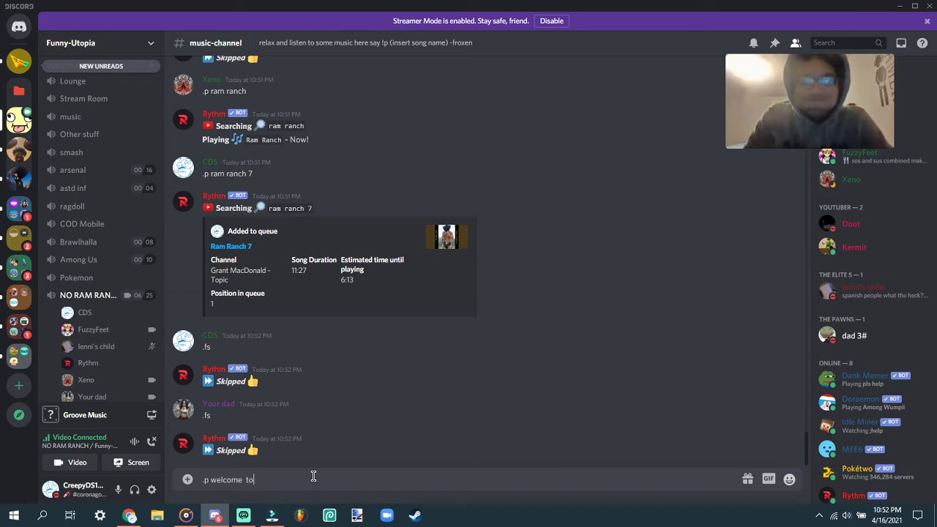
pyautogui.write('fucking')
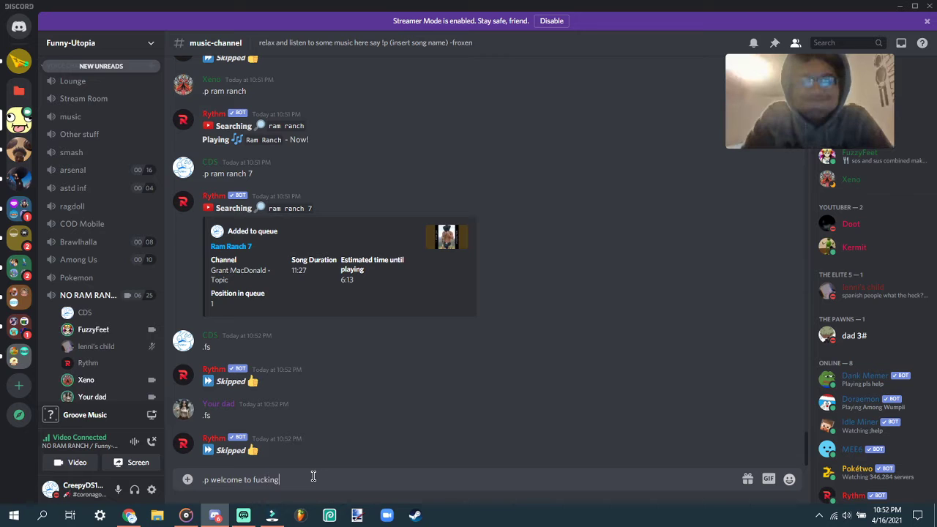
pyautogui.press('enter')
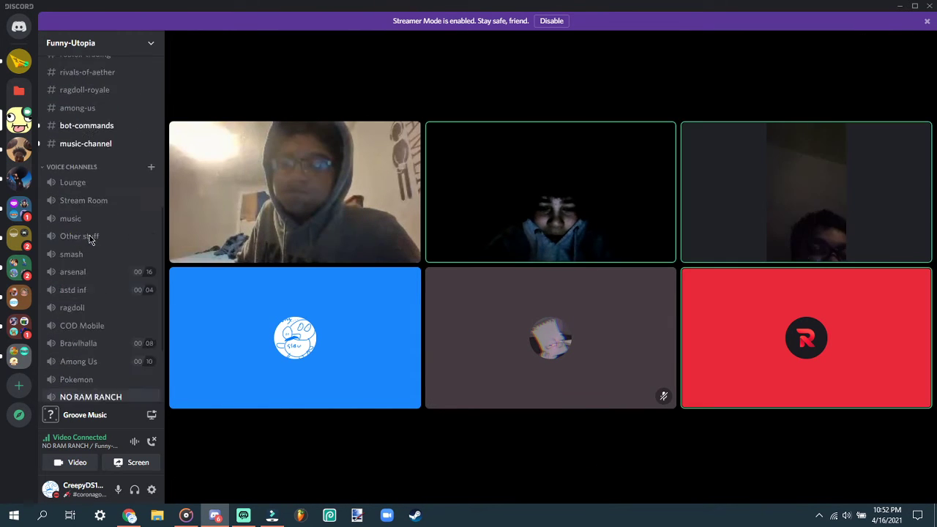
# - Reopen the NO RAM RANCH call view and dismiss a participant tile's options menu
pyautogui.click(91, 397)
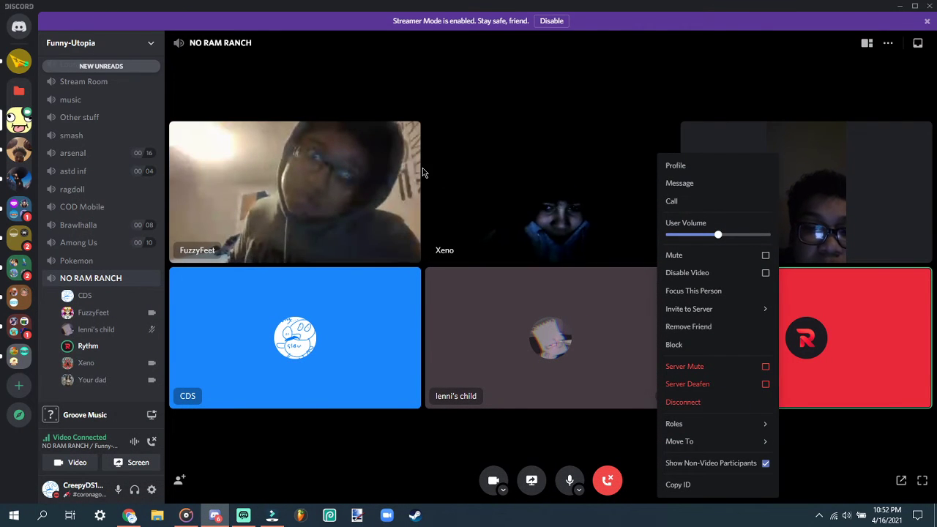
pyautogui.click(442, 91)
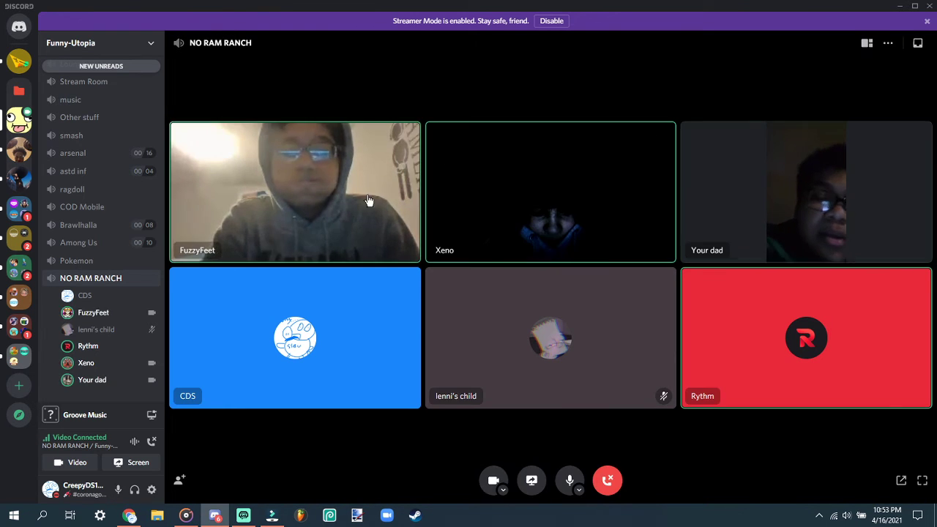
pyautogui.moveTo(606, 480)
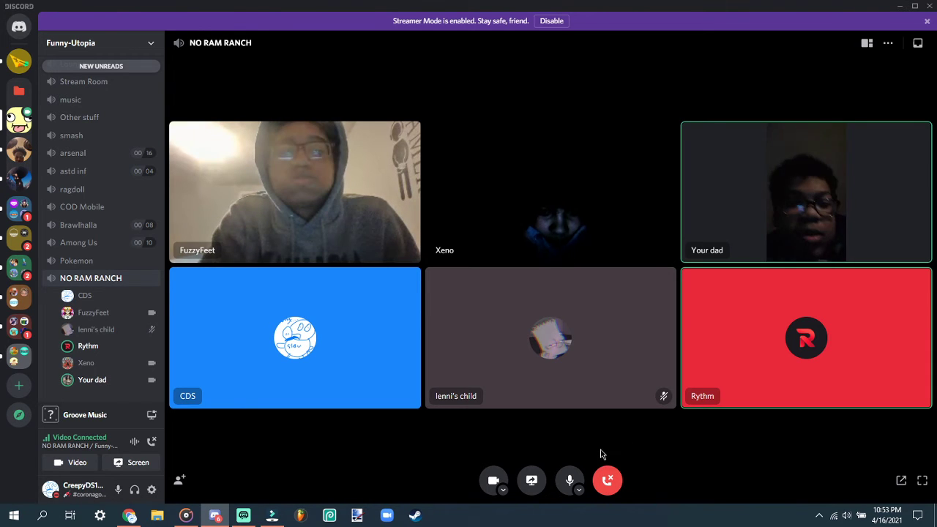
pyautogui.moveTo(608, 480)
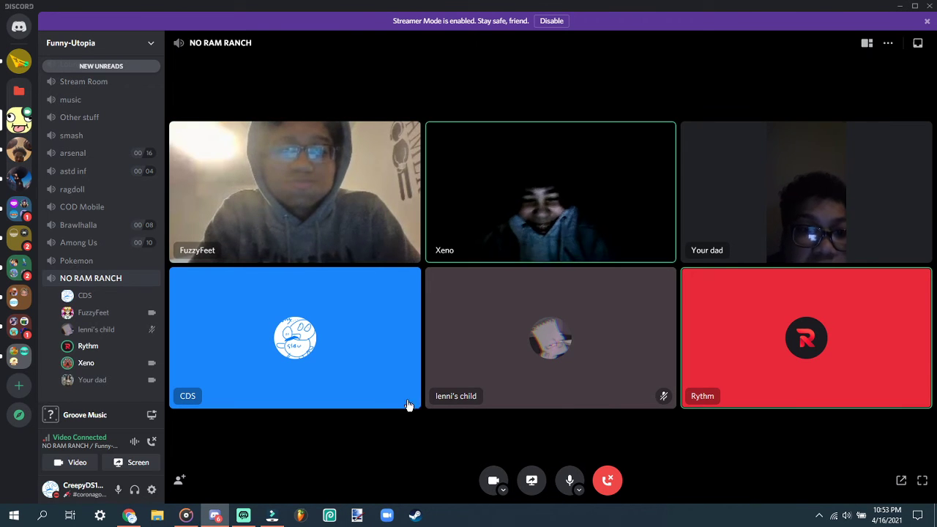
pyautogui.moveTo(378, 399)
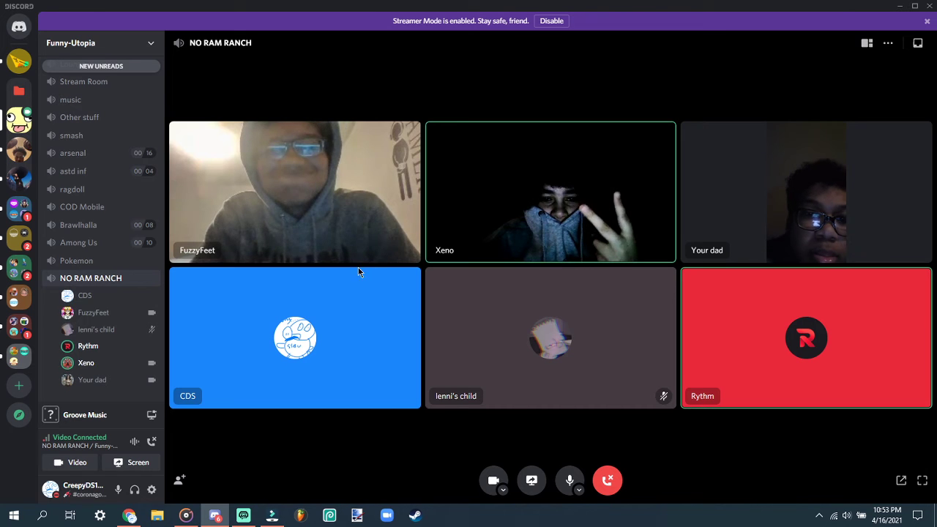
pyautogui.moveTo(354, 295)
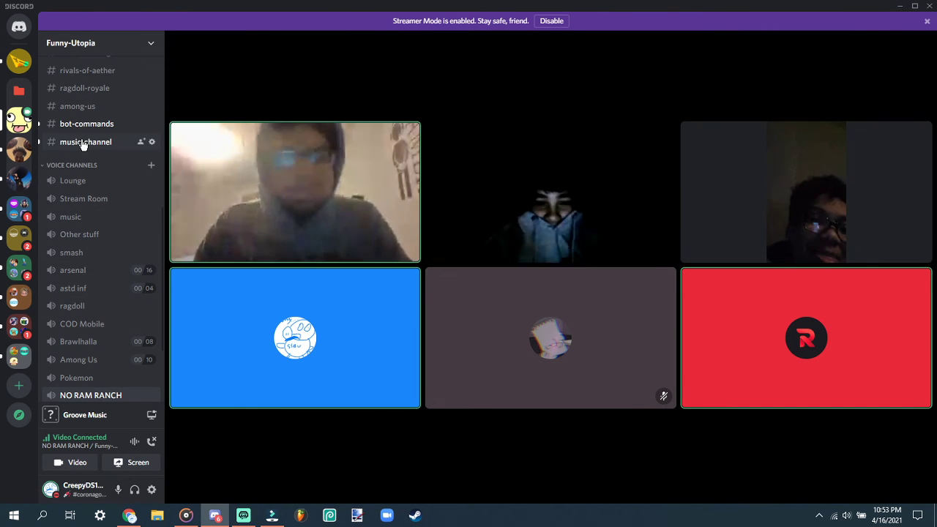
# - Queue the Trippie Redd 'Macaroni' song with a .p request in #music-channel
pyautogui.click(85, 141)
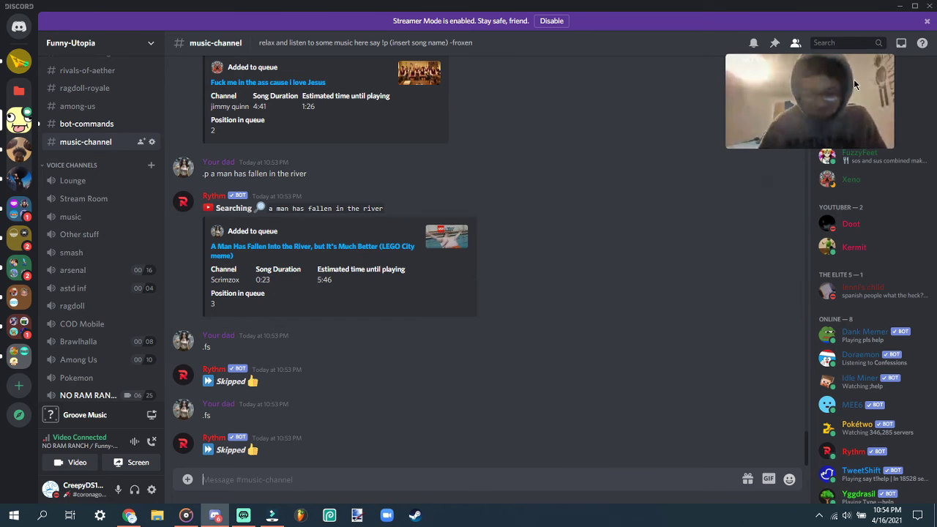
pyautogui.write('.p')
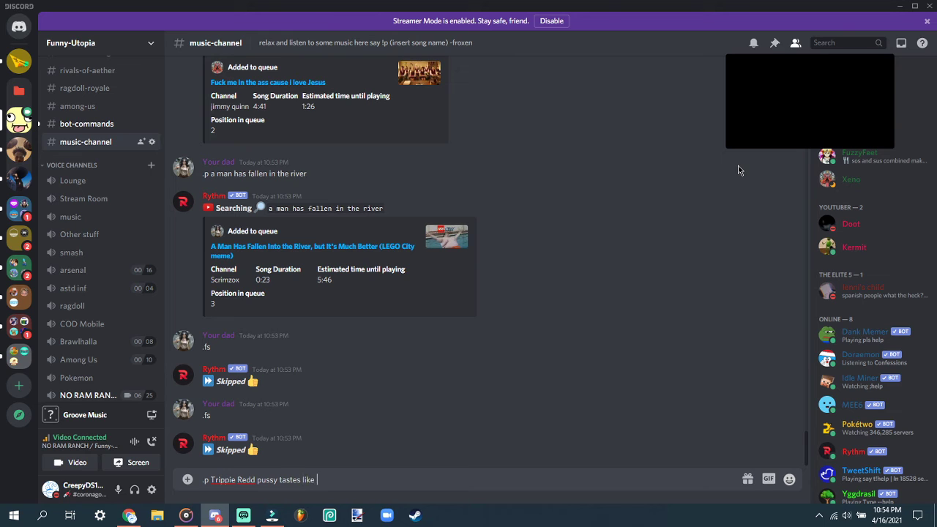
pyautogui.write('Macaroni')
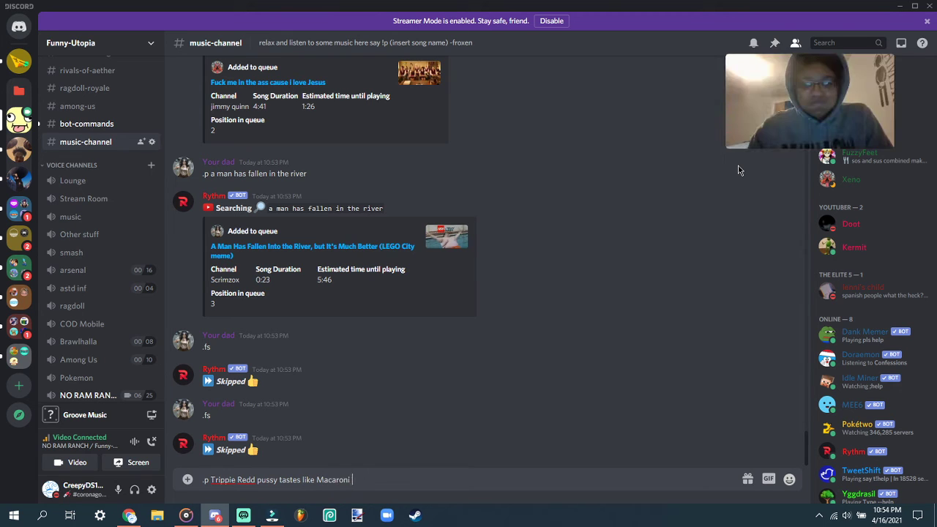
pyautogui.press('enter')
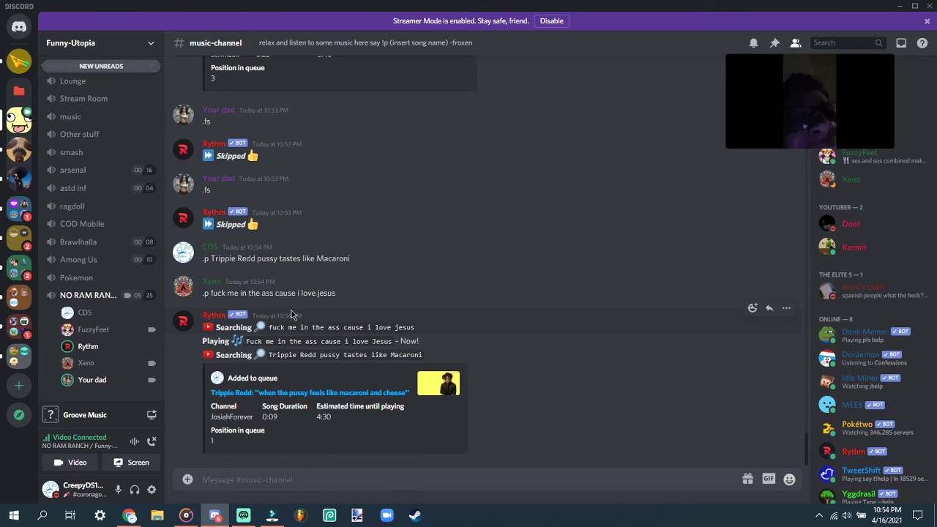
# - Enter a skip command in #music-channel and begin a new .p play request
pyautogui.write('.')
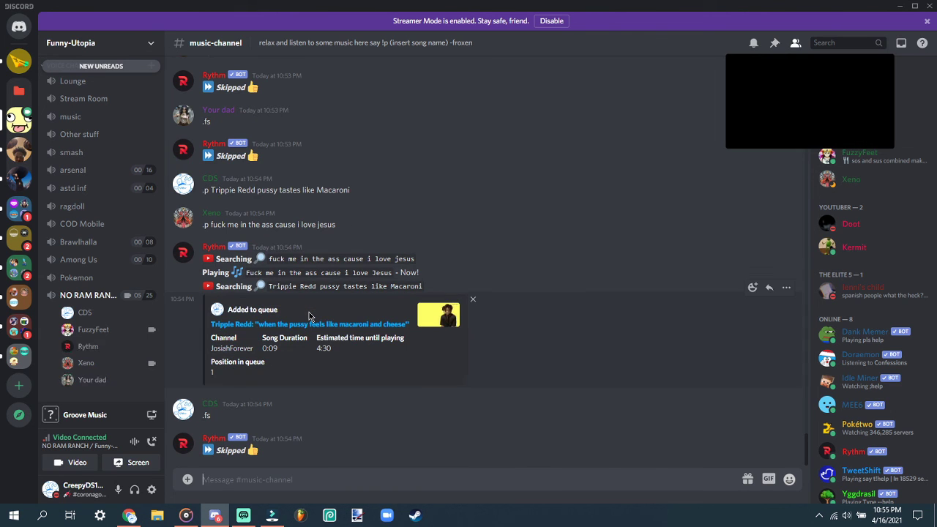
pyautogui.moveTo(109, 284)
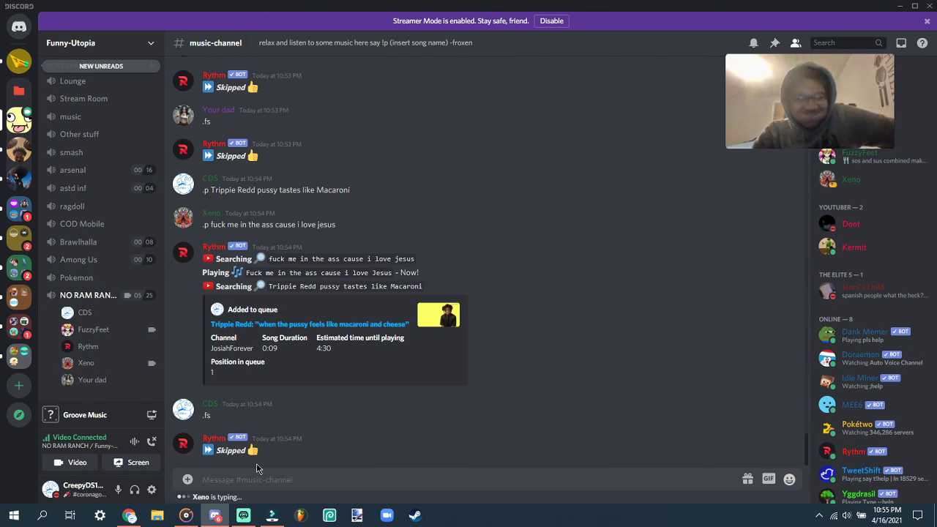
pyautogui.write('.p')
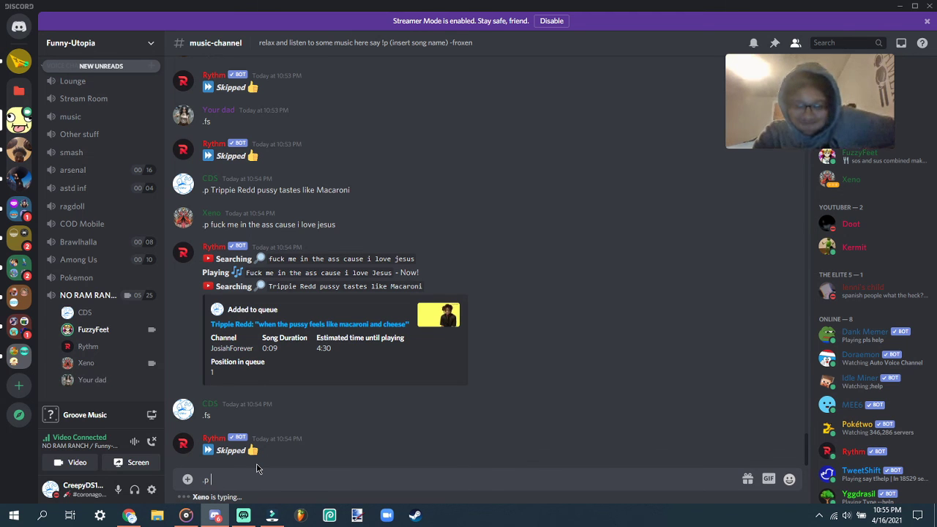